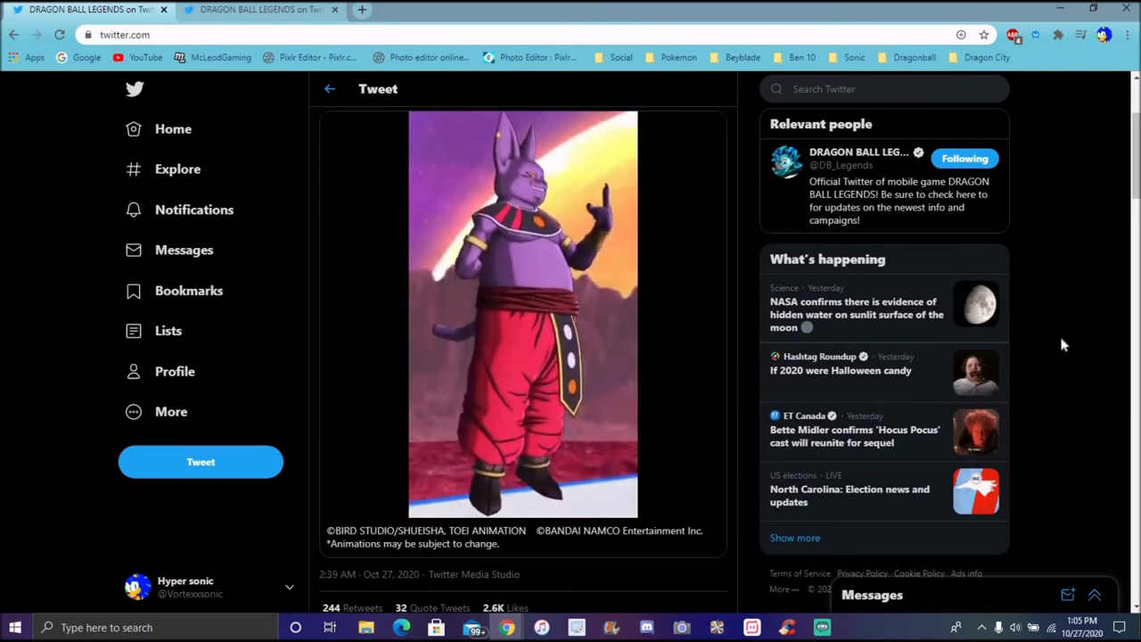
- Play the Champa announcement video and pause it at about 0:24 of 0:26
{"action": "left_click", "coordinate": [524, 316]}
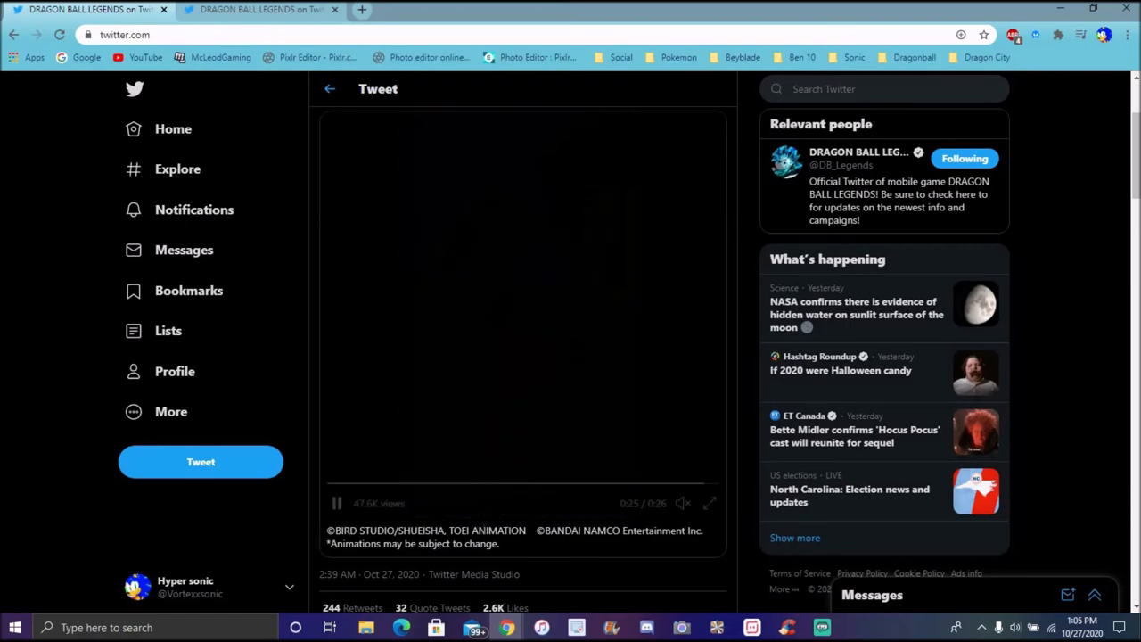
{"action": "left_click", "coordinate": [336, 502]}
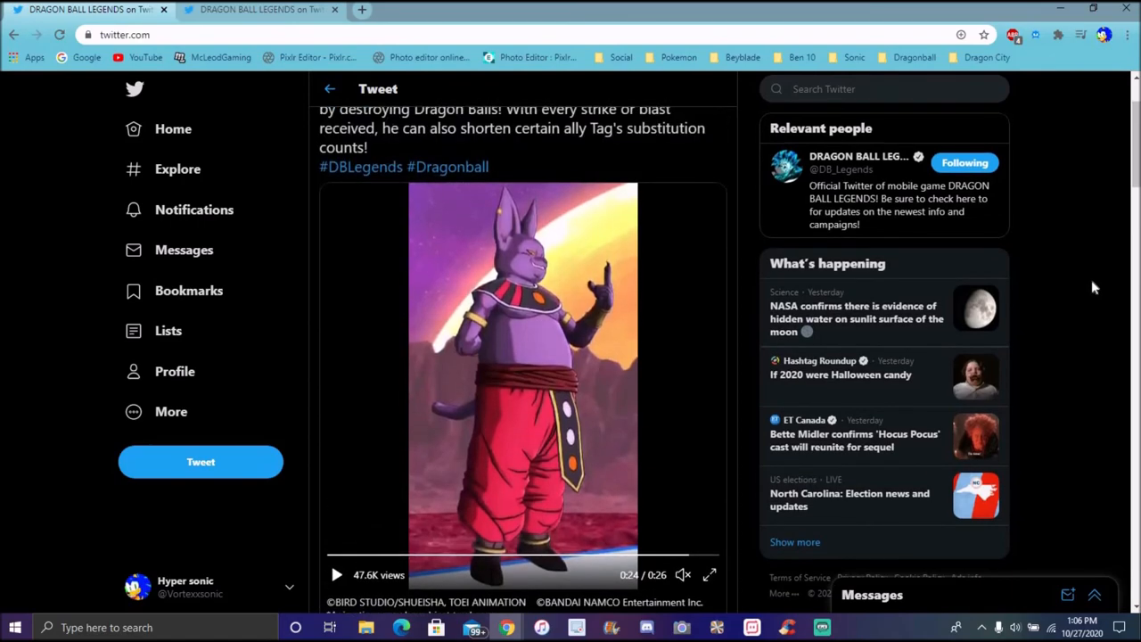
- Scroll up to read the Champa Is Coming! text and hashtags, then scroll back down
{"action": "scroll", "scroll_direction": "up", "scroll_amount": 3}
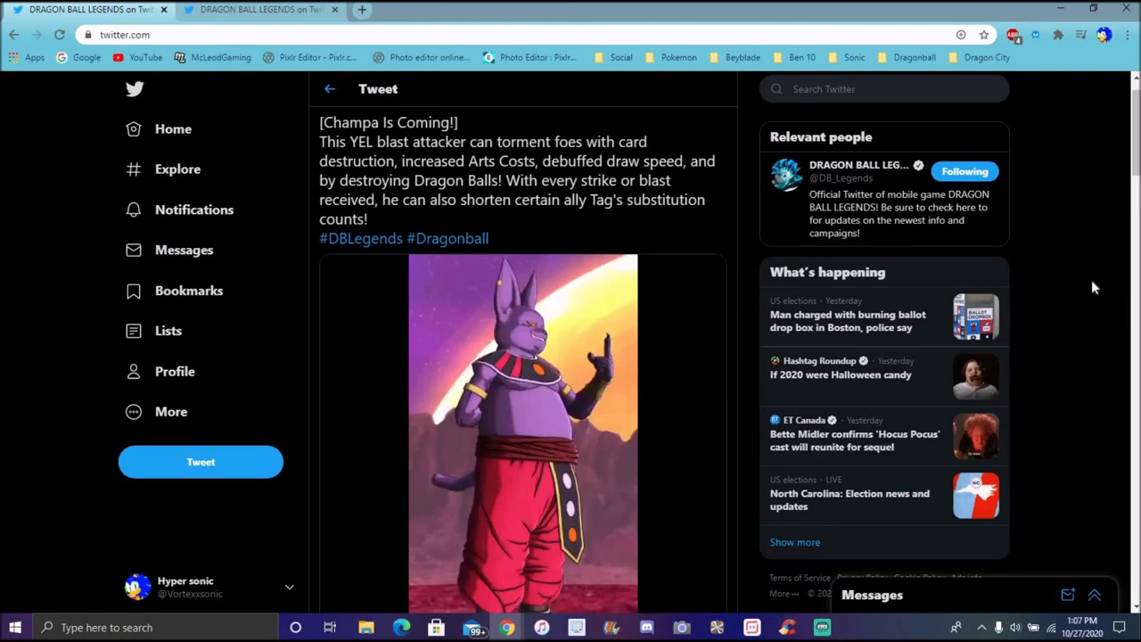
{"action": "scroll", "scroll_direction": "down", "scroll_amount": 3}
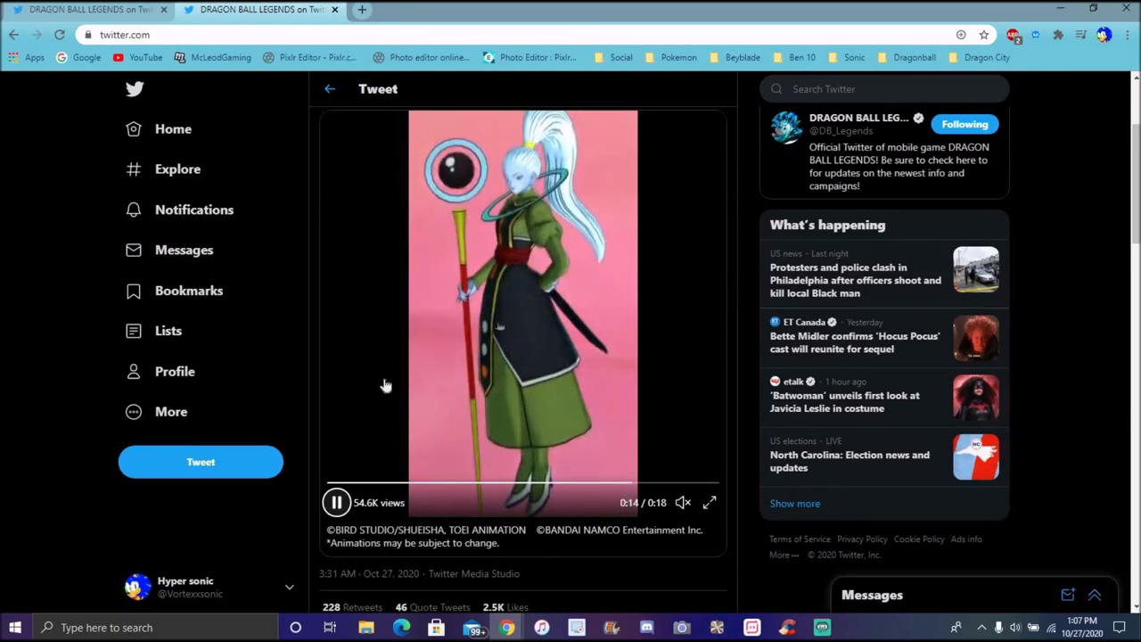
- Pause the Vados character video at 0:16 of 0:18 in the second tab
{"action": "left_click", "coordinate": [336, 502]}
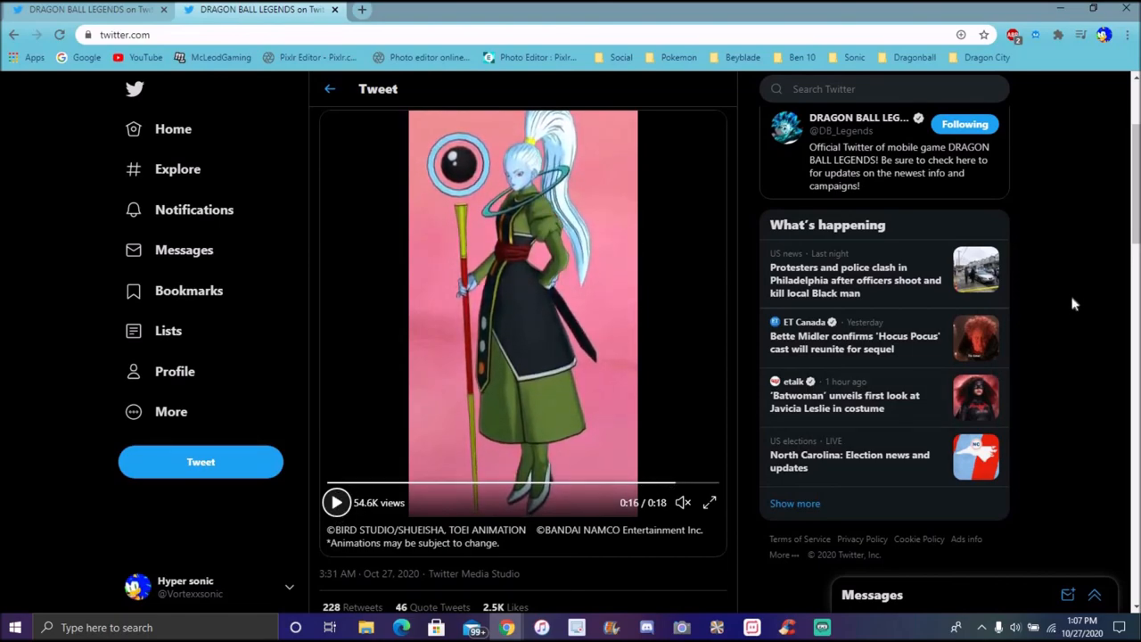
{"action": "left_click", "coordinate": [336, 502]}
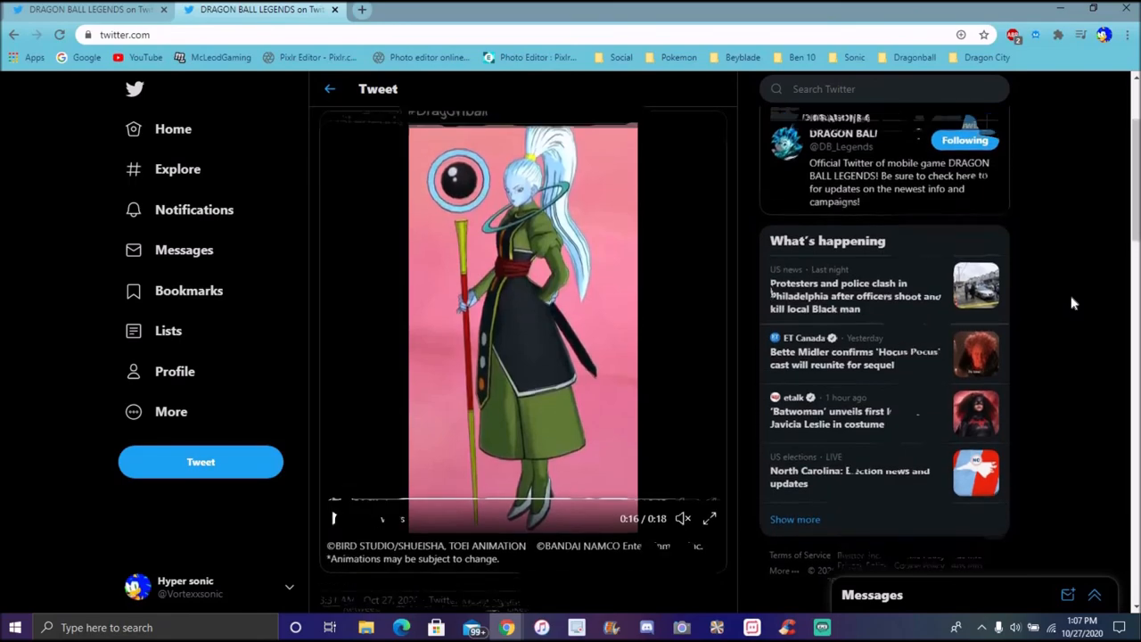
- Return to the Champa Is Coming! tweet, its video paused at 0:24
{"action": "scroll", "scroll_direction": "up", "scroll_amount": 3}
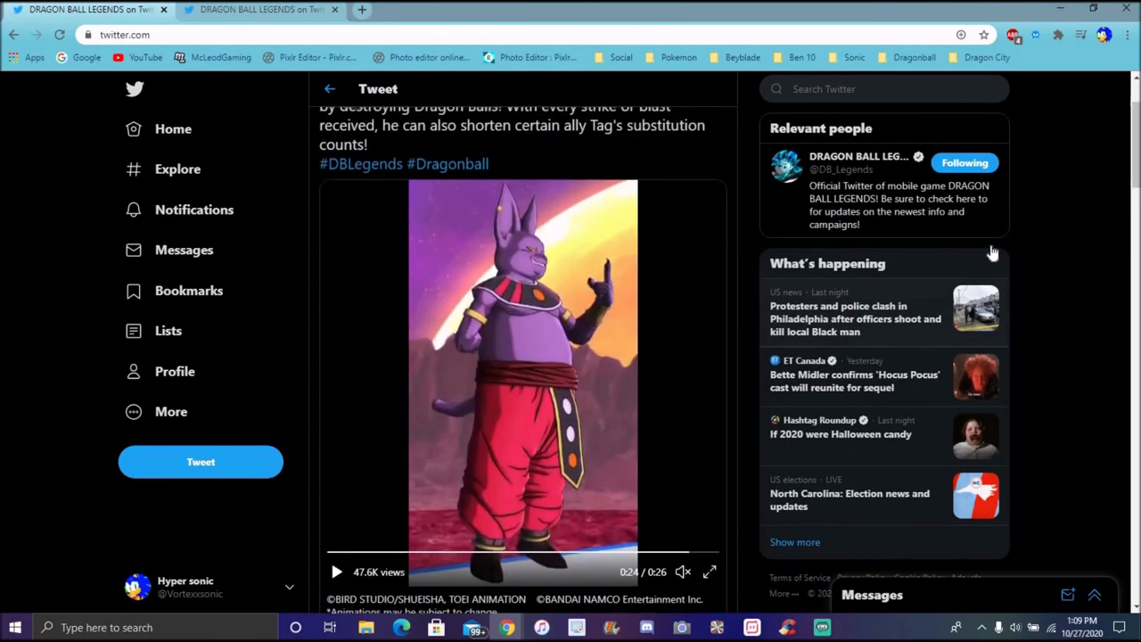
{"action": "scroll", "scroll_direction": "up", "scroll_amount": 3}
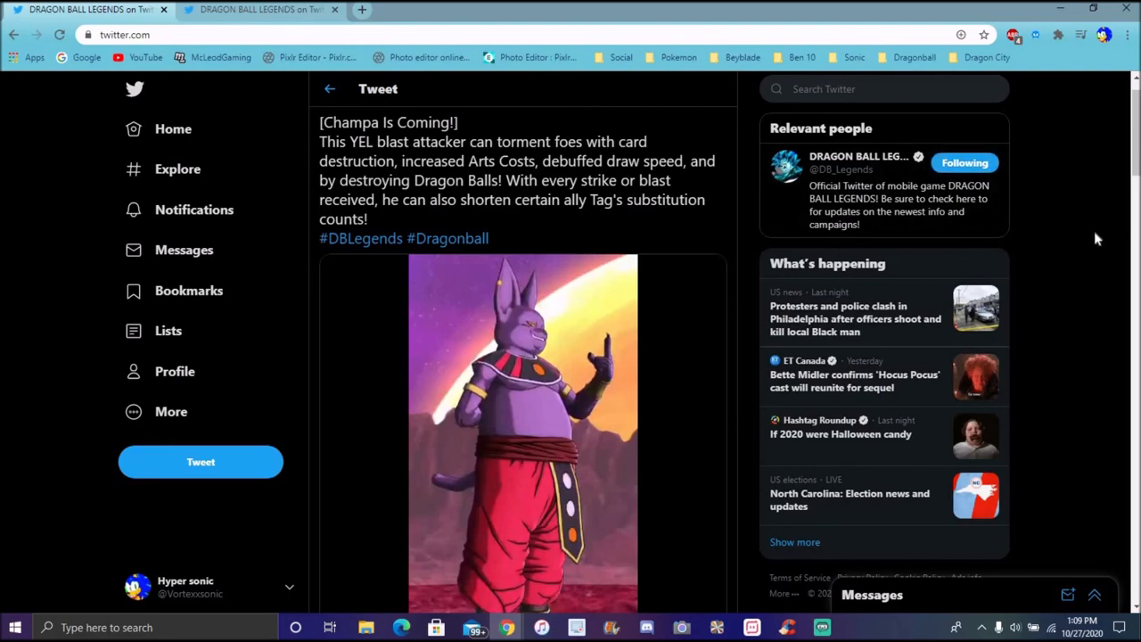
{"action": "mouse_move", "coordinate": [1067, 225]}
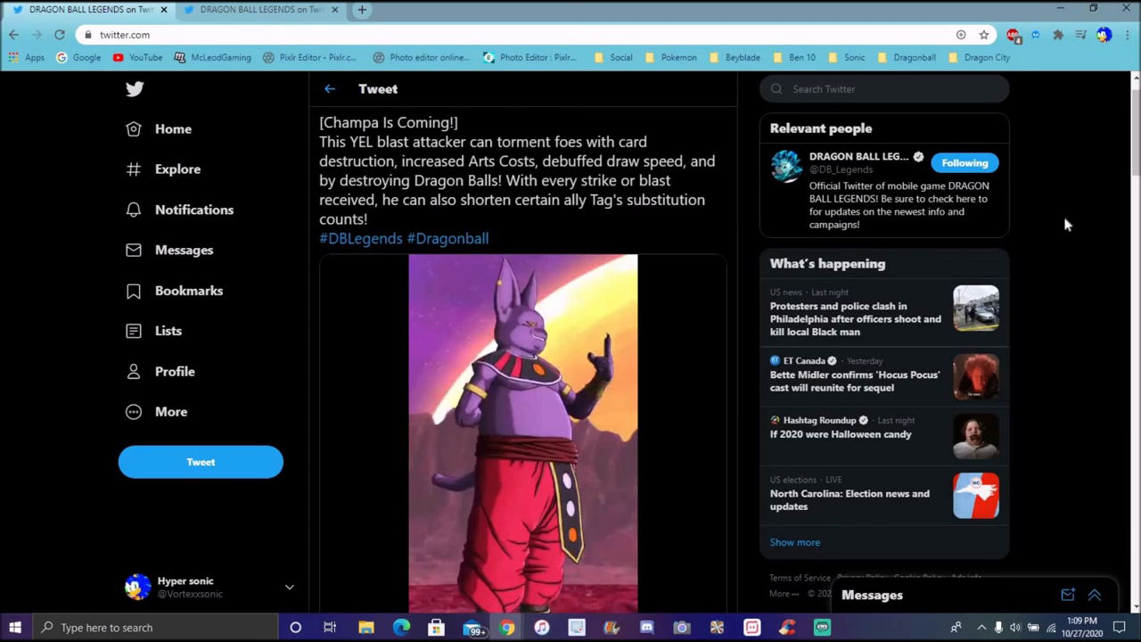
{"action": "scroll", "scroll_direction": "down", "scroll_amount": 3}
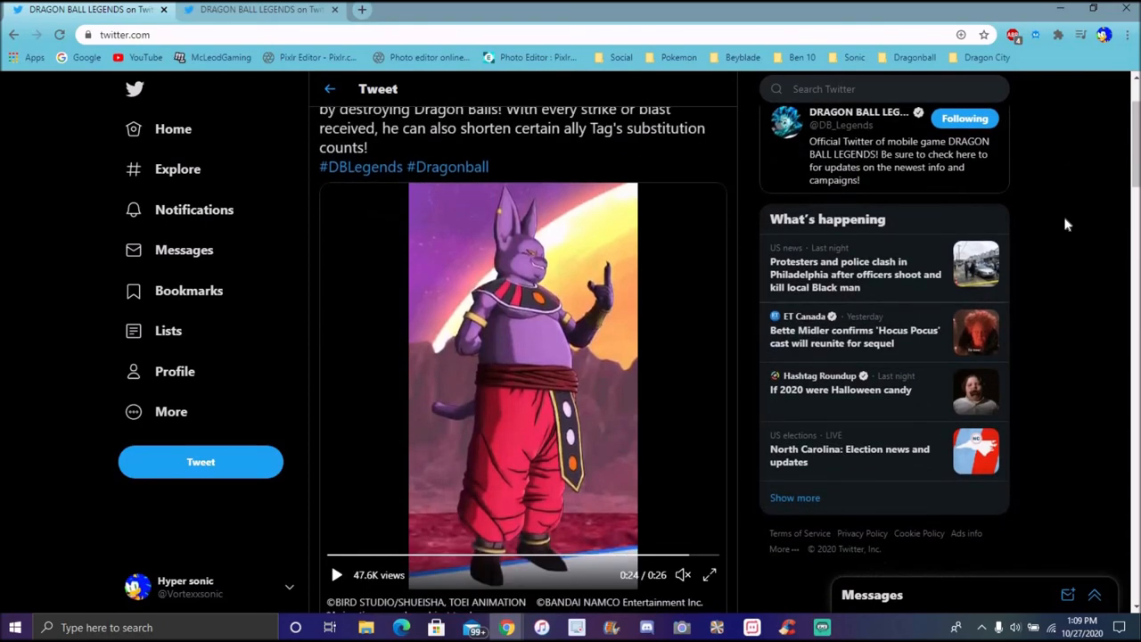
{"action": "scroll", "scroll_direction": "down", "scroll_amount": 3}
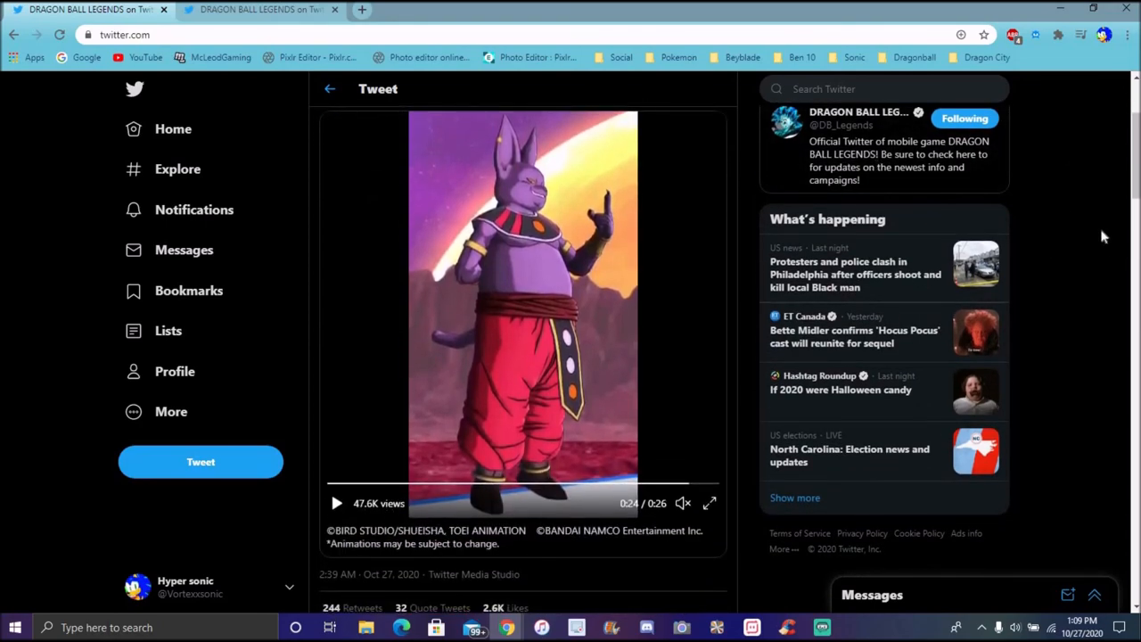
{"action": "mouse_move", "coordinate": [223, 26]}
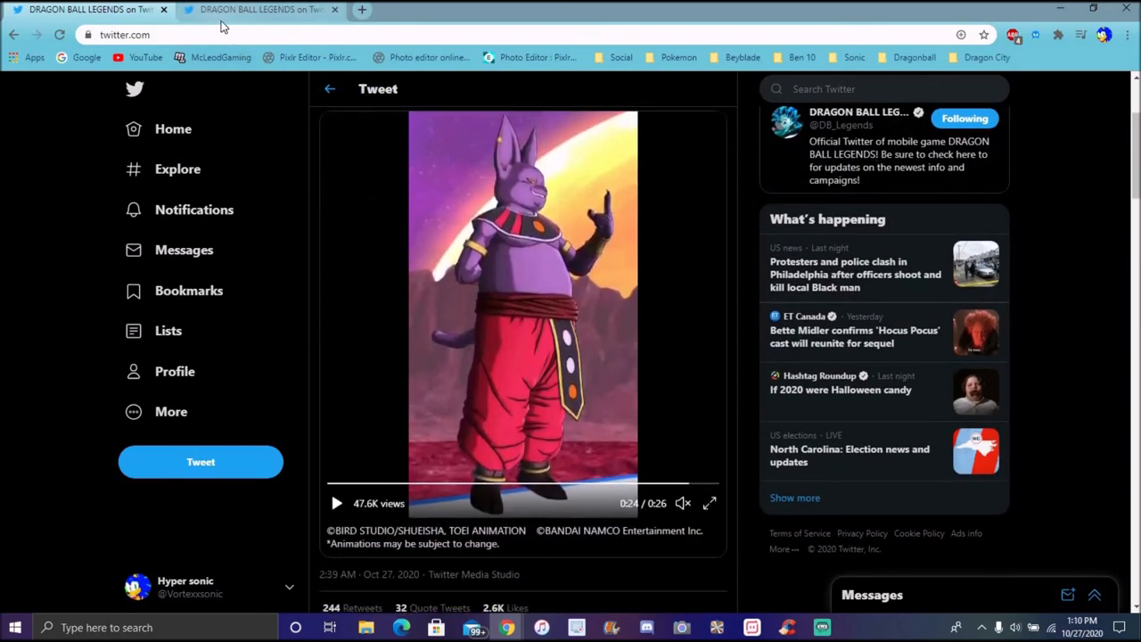
{"action": "mouse_move", "coordinate": [1037, 250]}
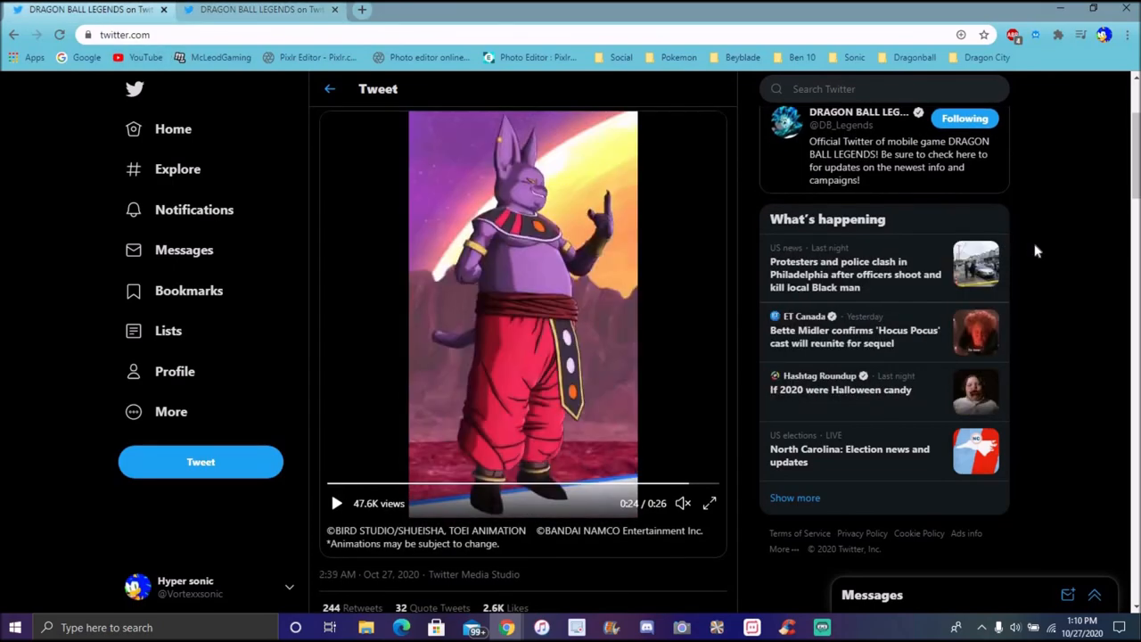